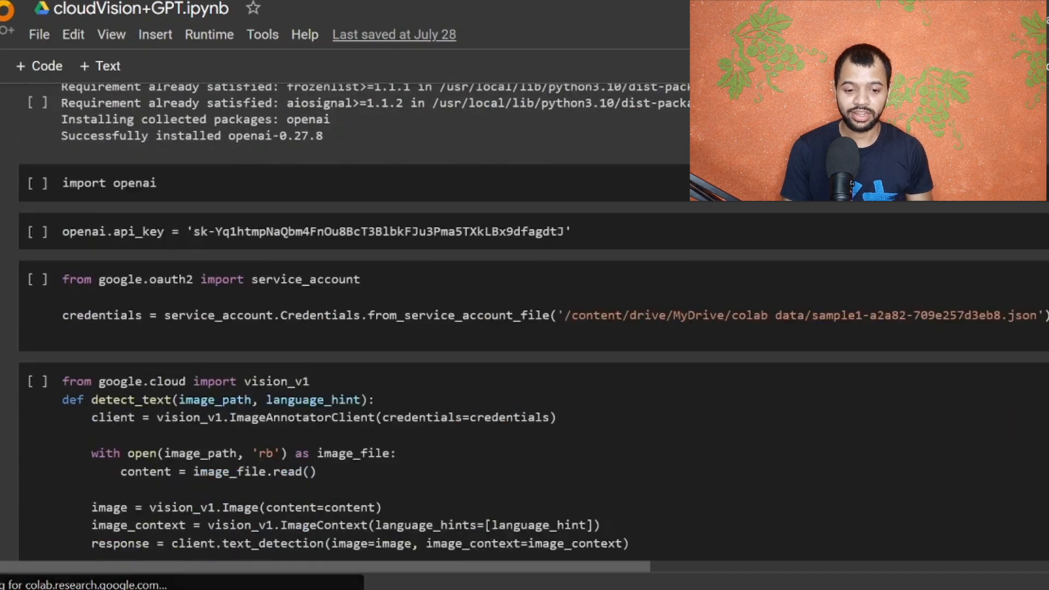
Scroll the pytesseract+GPT notebook down to the pip install bardapi cell output.
{"action": "scroll", "scroll_direction": "down", "scroll_amount": 3}
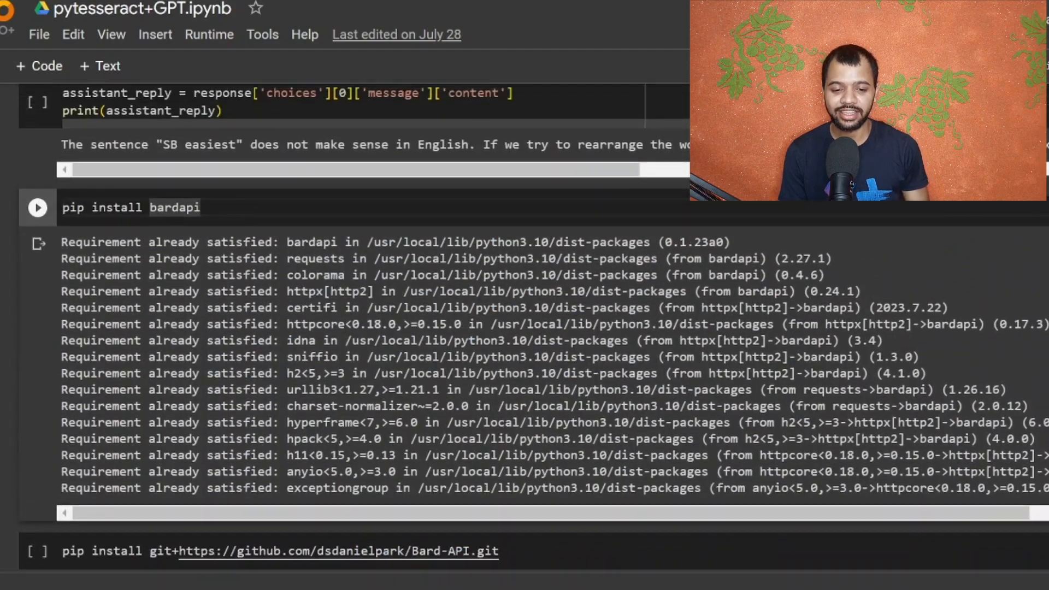
{"action": "scroll", "scroll_direction": "down", "scroll_amount": 3}
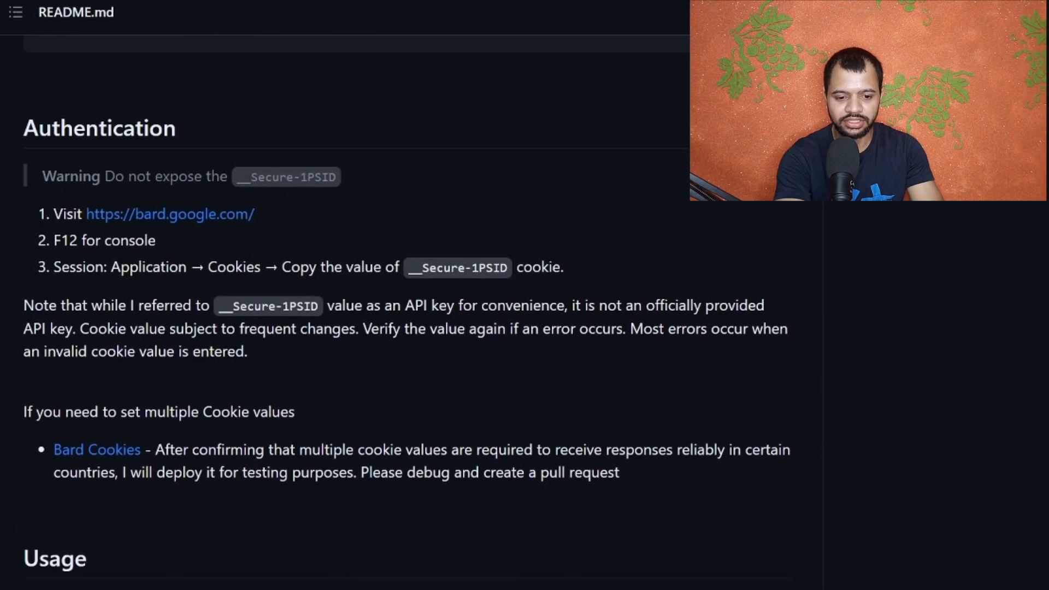
{"action": "scroll", "scroll_direction": "down", "scroll_amount": 3}
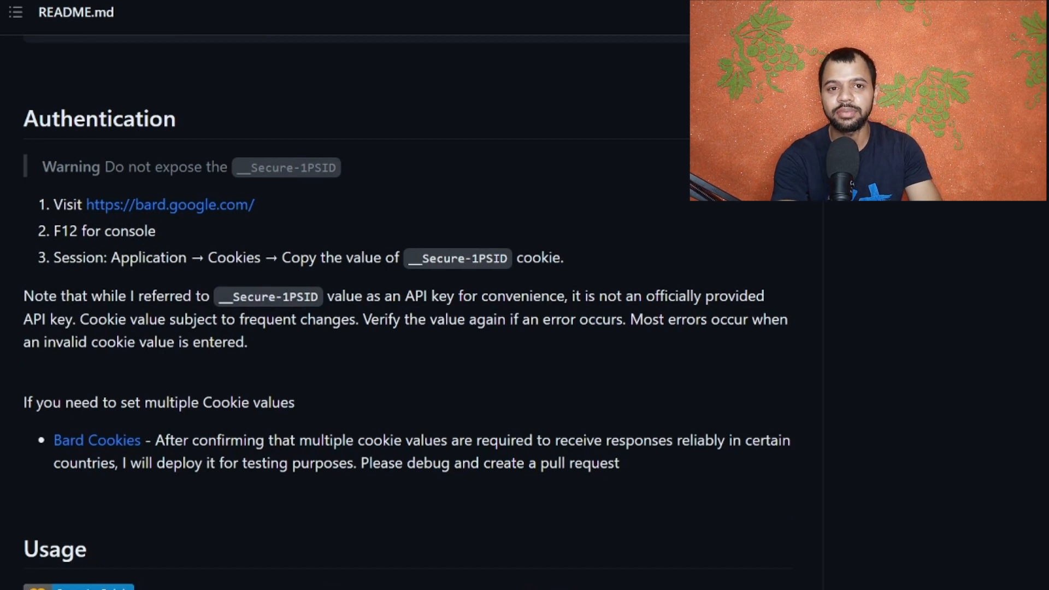
{"action": "scroll", "scroll_direction": "down", "scroll_amount": 3}
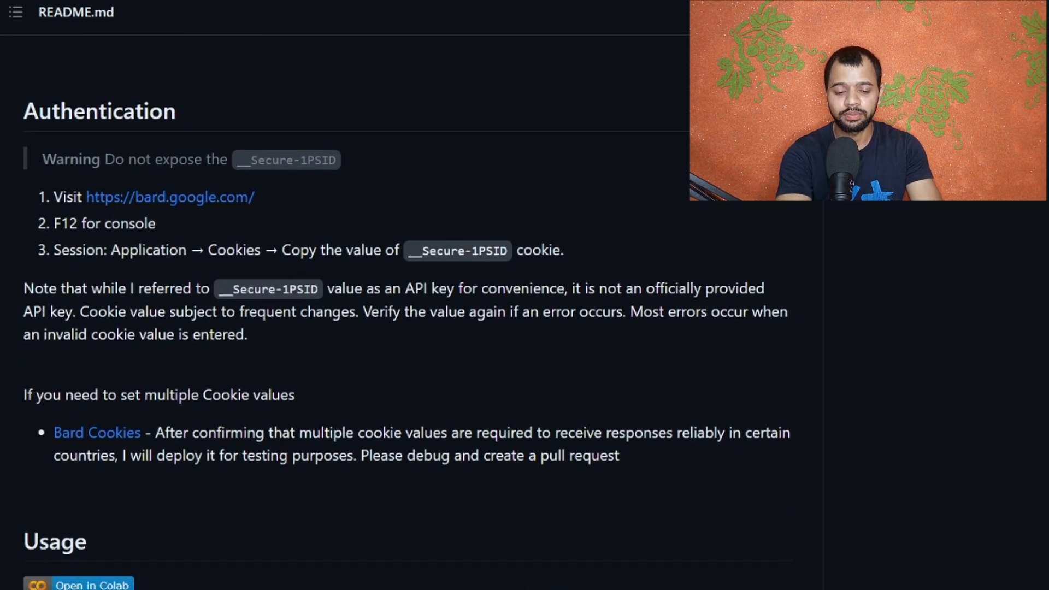
{"action": "scroll", "scroll_direction": "down", "scroll_amount": 3}
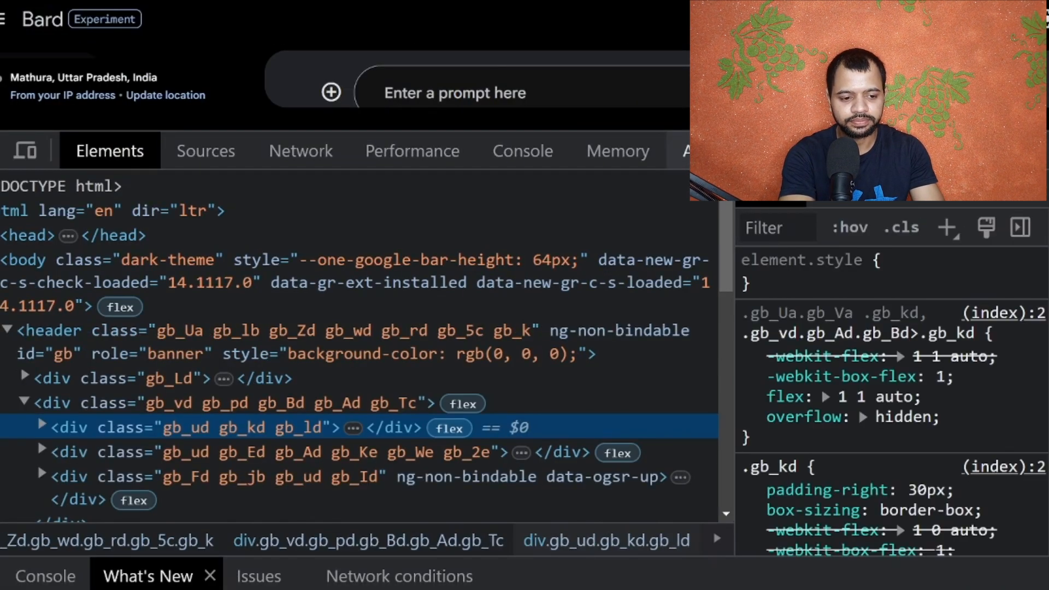
Browse DevTools cookie storage across ogs.google.com, the overview and bard.google.com.
{"action": "left_click", "coordinate": [693, 151]}
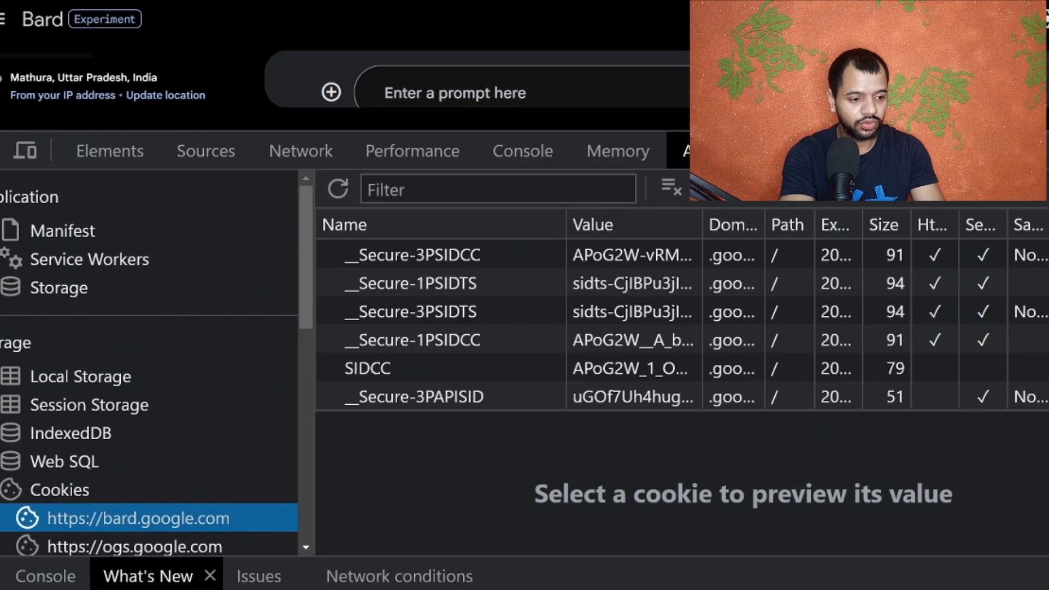
{"action": "left_click", "coordinate": [1030, 151]}
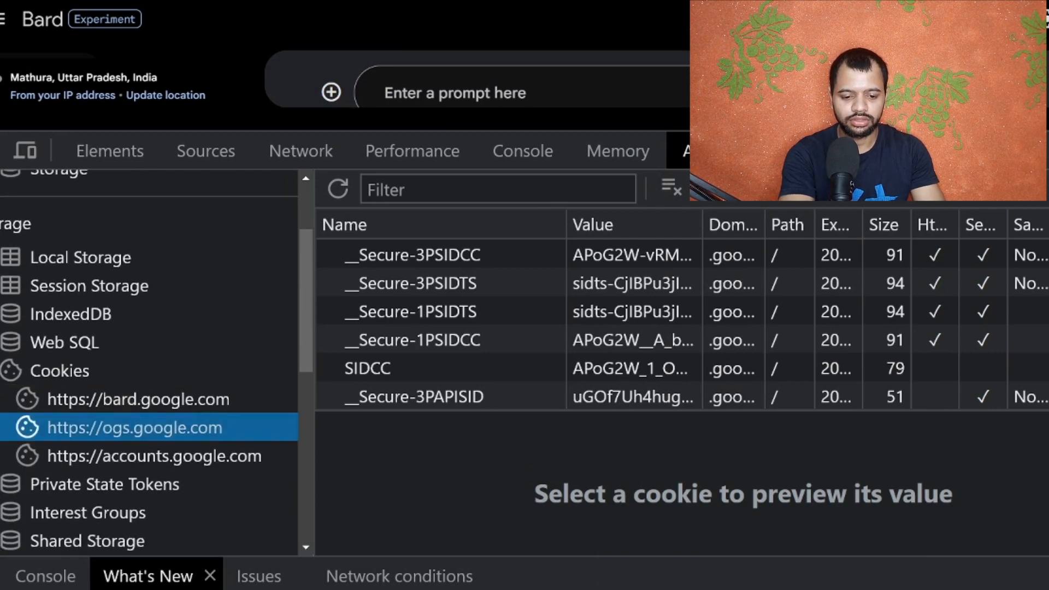
{"action": "left_click", "coordinate": [139, 399]}
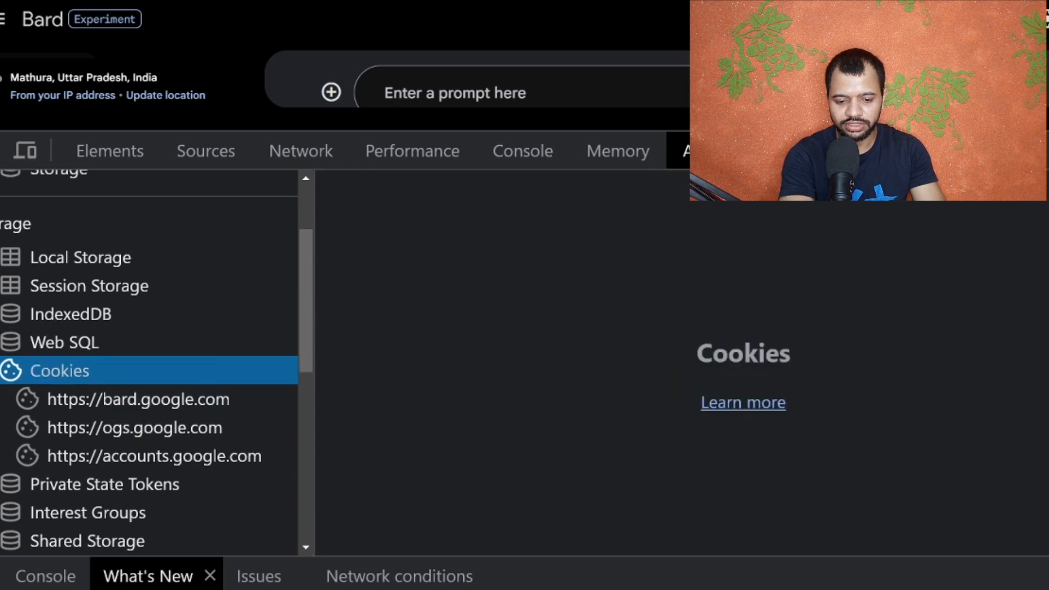
{"action": "left_click", "coordinate": [139, 399]}
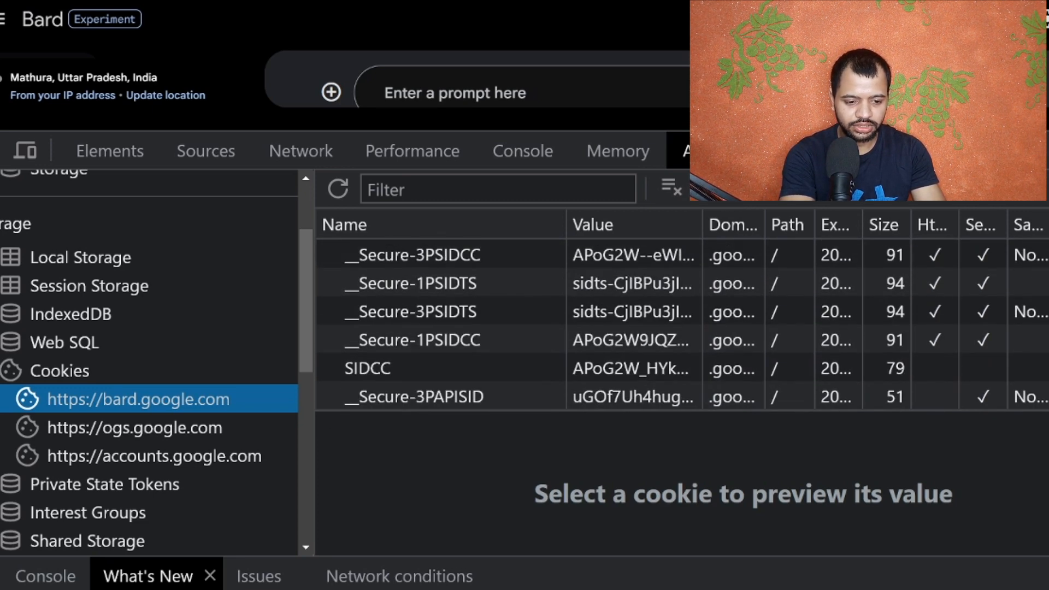
Preview the __Secure-1PSIDCC and __Secure-3PSIDTS cookie values for bard.google.com.
{"action": "left_click", "coordinate": [413, 340]}
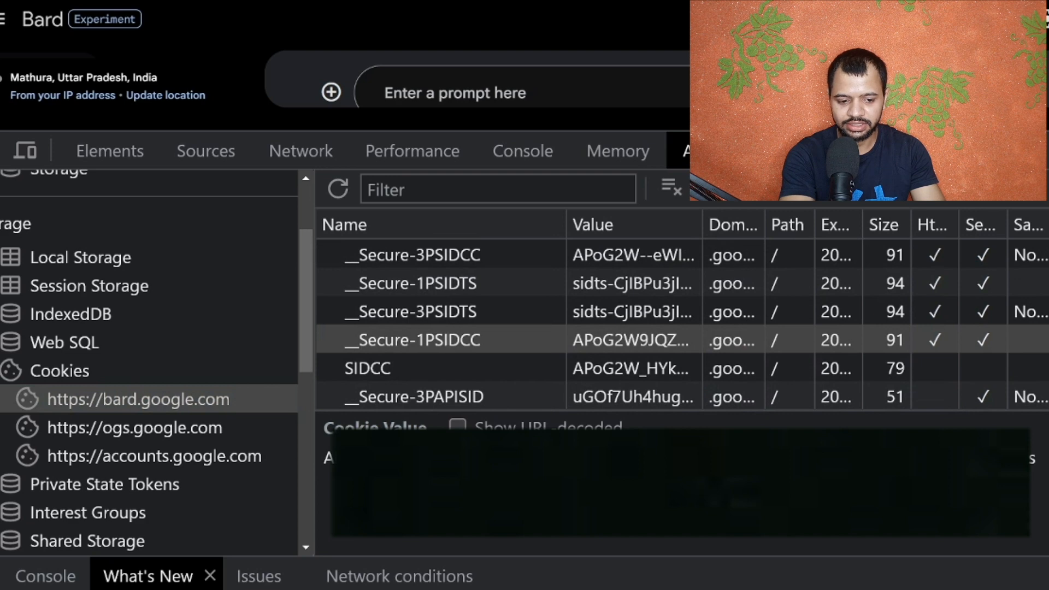
{"action": "left_click", "coordinate": [413, 311]}
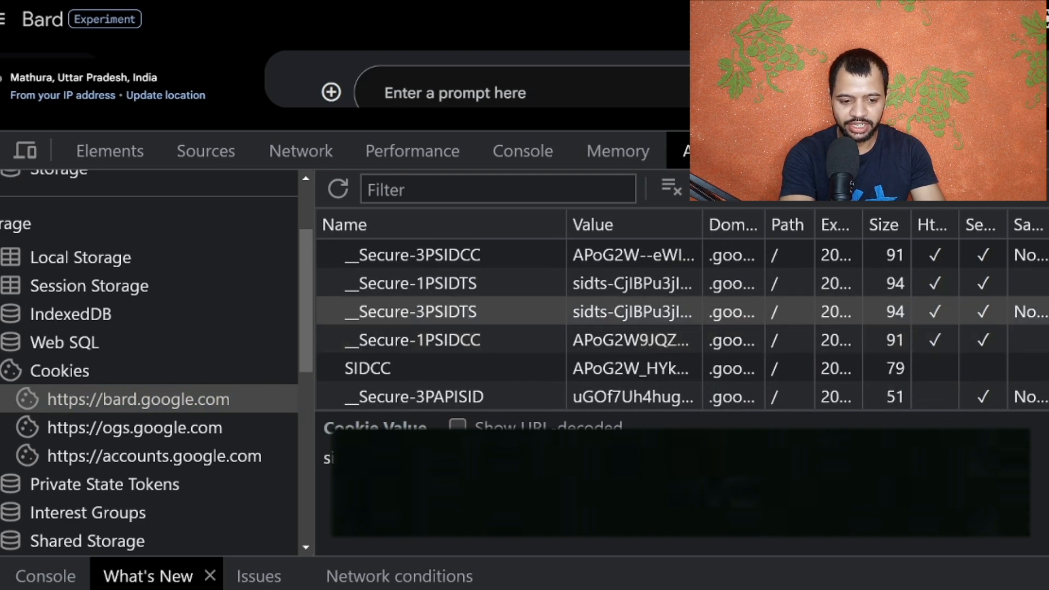
{"action": "scroll", "scroll_direction": "down", "scroll_amount": 3}
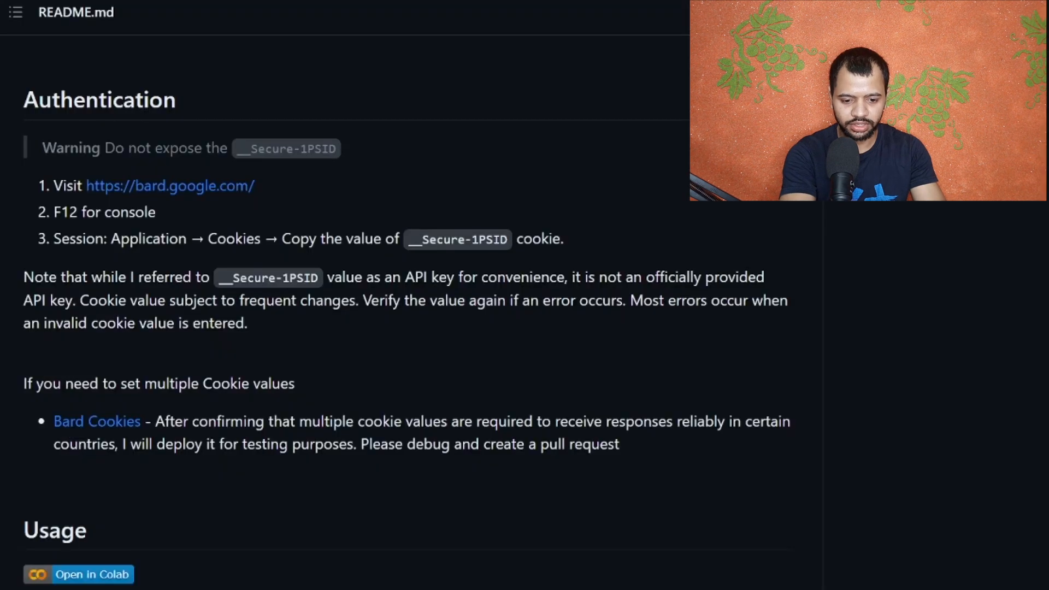
Review the README's Usage examples and return to the Bard notebook tab.
{"action": "scroll", "scroll_direction": "down", "scroll_amount": 3}
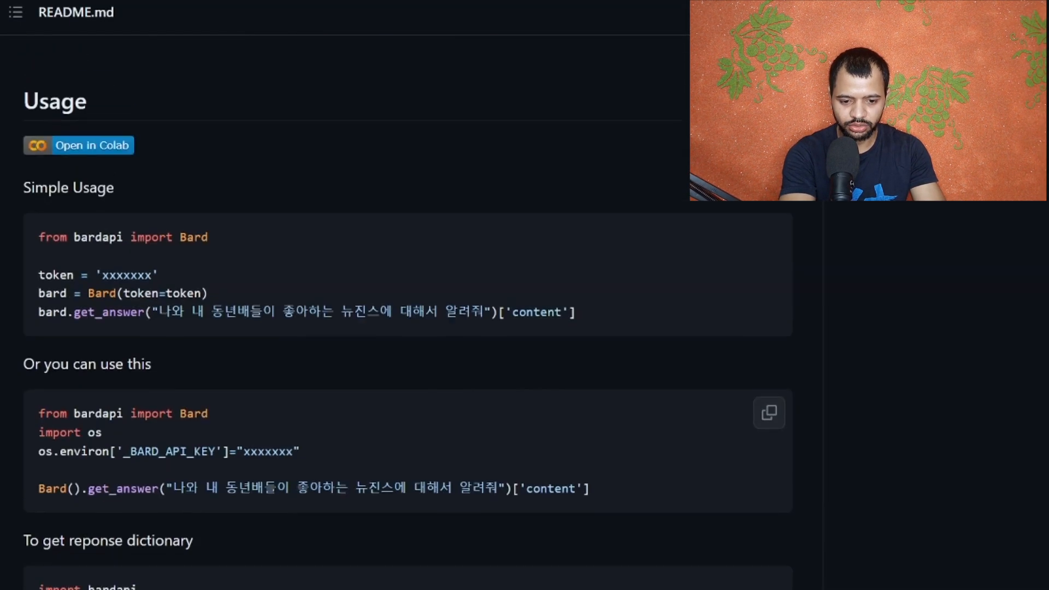
{"action": "left_click", "coordinate": [79, 145]}
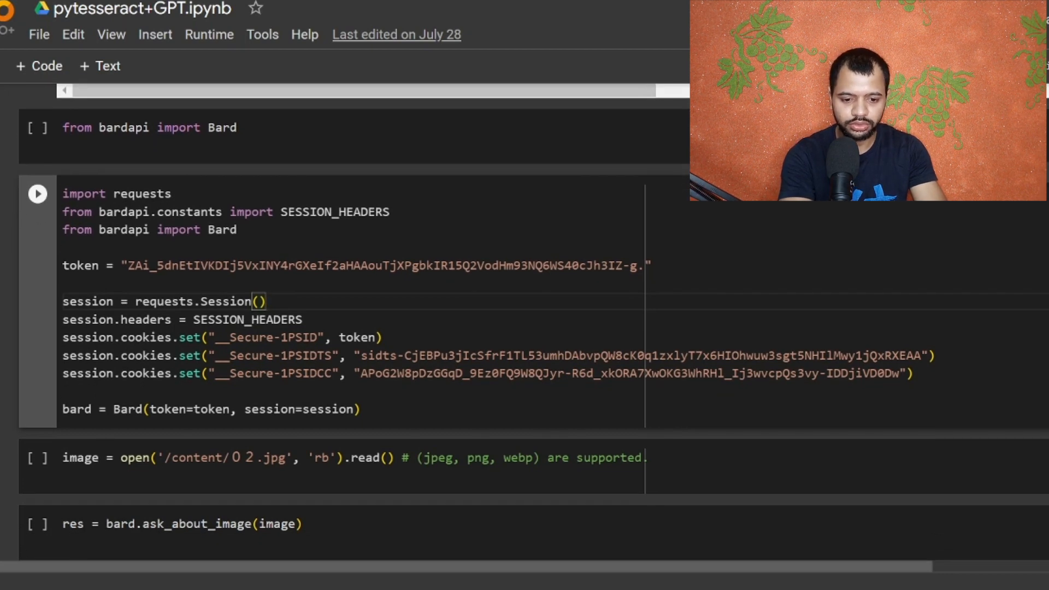
Replace the old token with the freshly copied __Secure-1PSID cookie value.
{"action": "left_click_drag", "start_coordinate": [135, 265], "coordinate": [477, 266]}
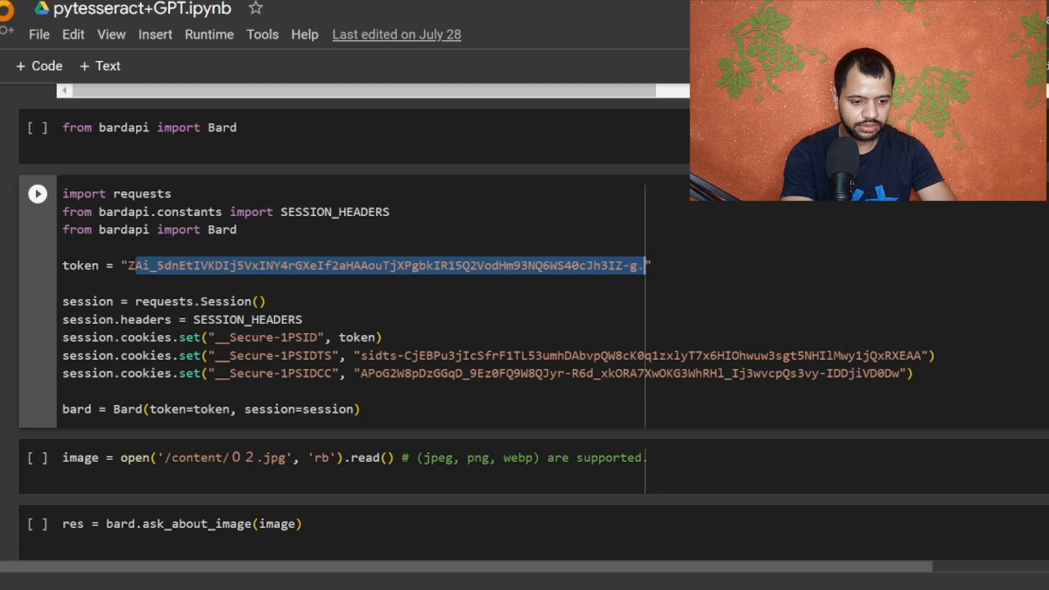
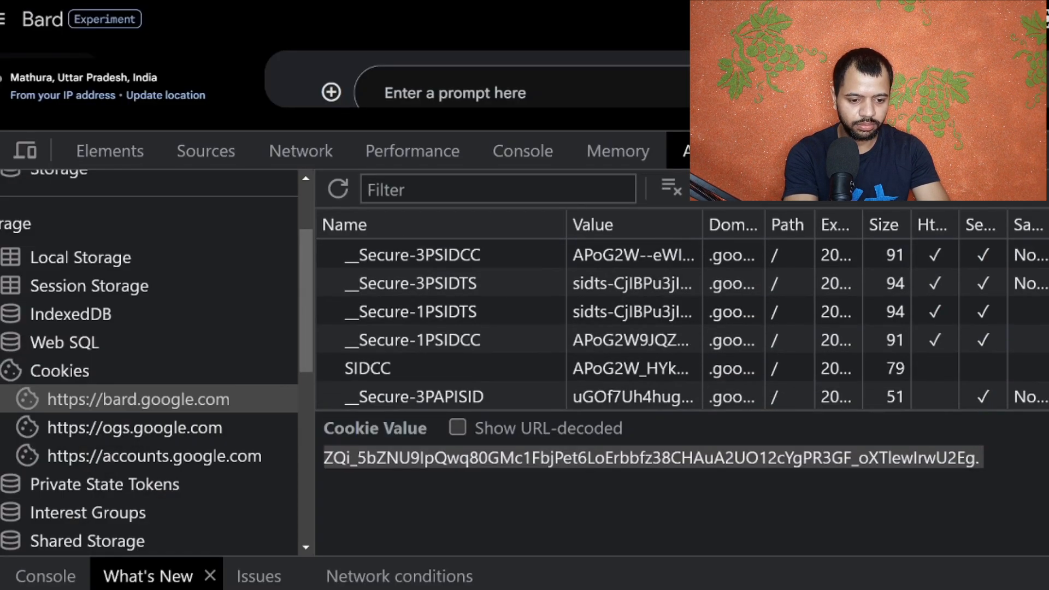
{"action": "left_click", "coordinate": [414, 311]}
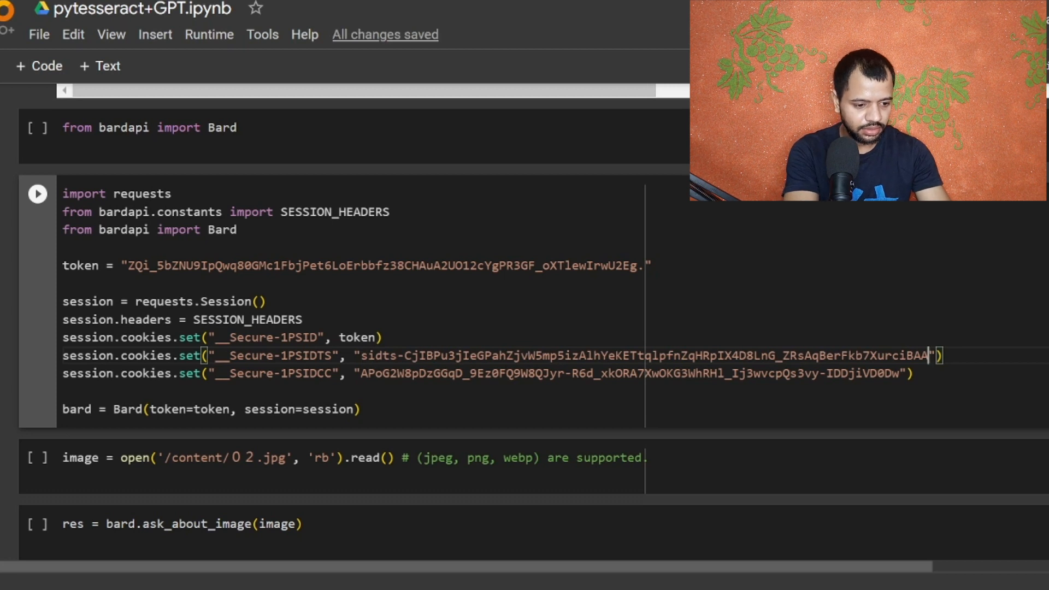
Replace the __Secure-1PSIDCC value in the session cell with the current cookie value.
{"action": "left_click_drag", "start_coordinate": [361, 374], "coordinate": [904, 374]}
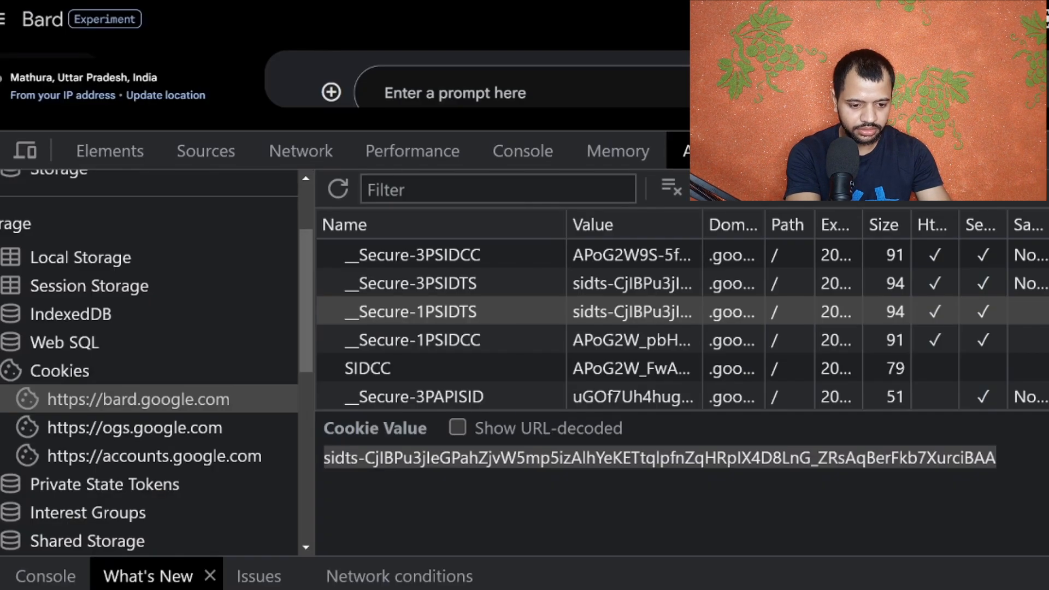
{"action": "left_click", "coordinate": [413, 340]}
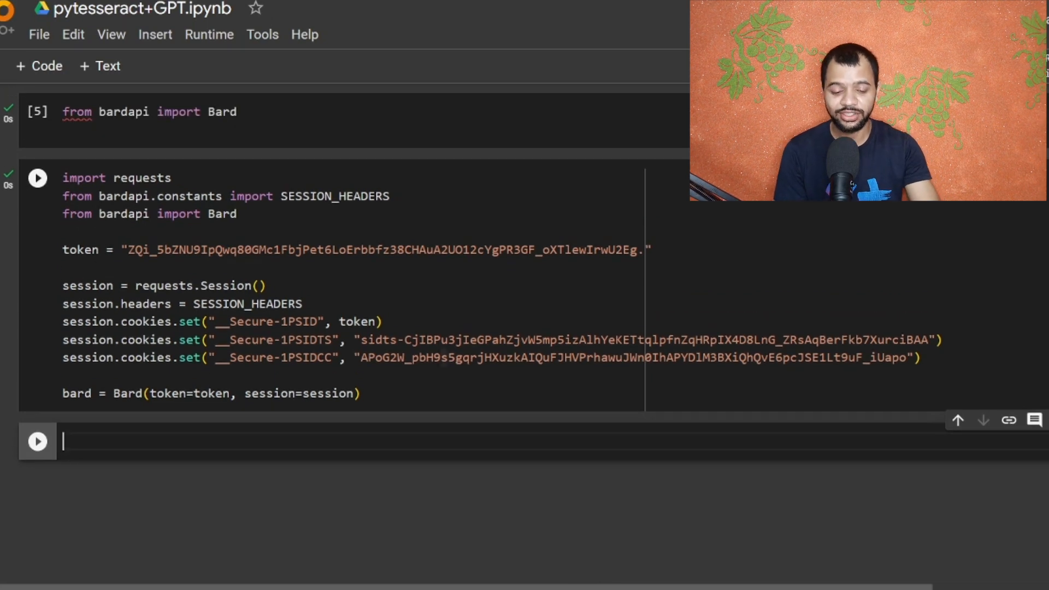
{"action": "scroll", "scroll_direction": "down", "scroll_amount": 3}
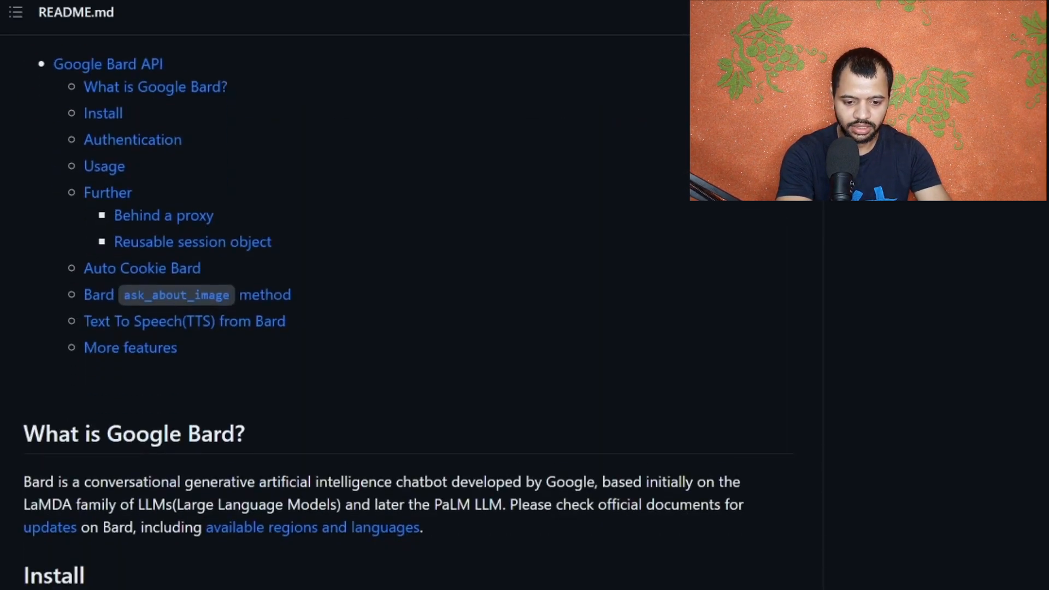
Scroll the bardapi README down to the simple Bard(token=token) get_answer usage example.
{"action": "scroll", "scroll_direction": "down", "scroll_amount": 3}
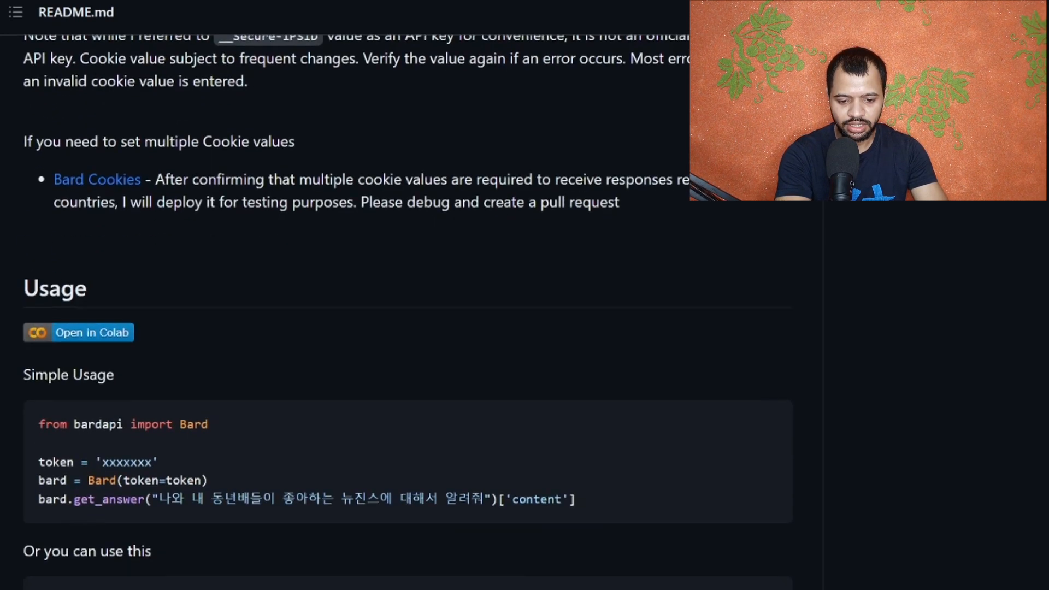
{"action": "scroll", "scroll_direction": "down", "scroll_amount": 3}
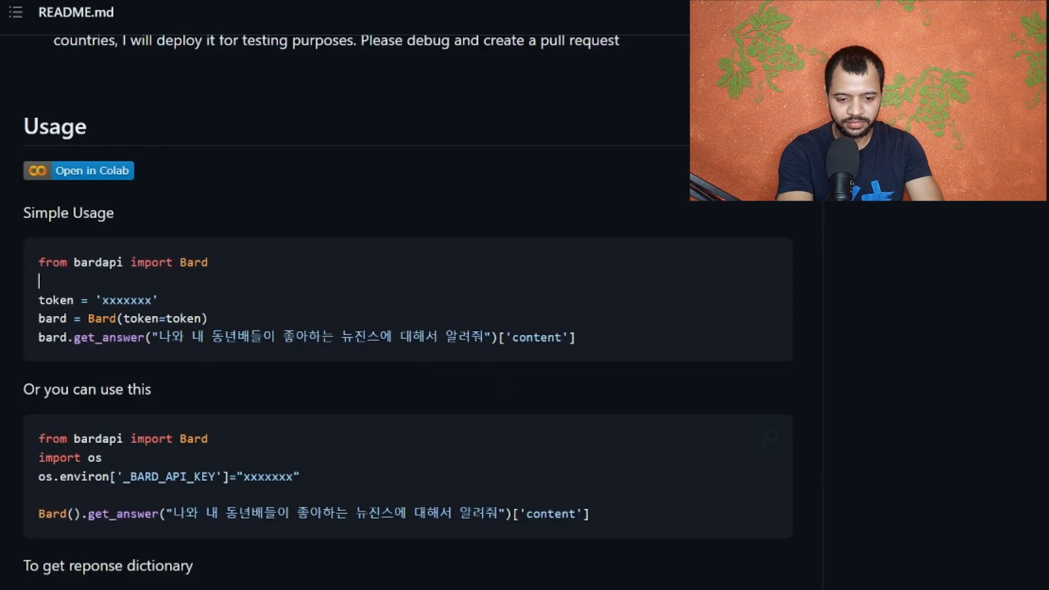
{"action": "scroll", "scroll_direction": "down", "scroll_amount": 3}
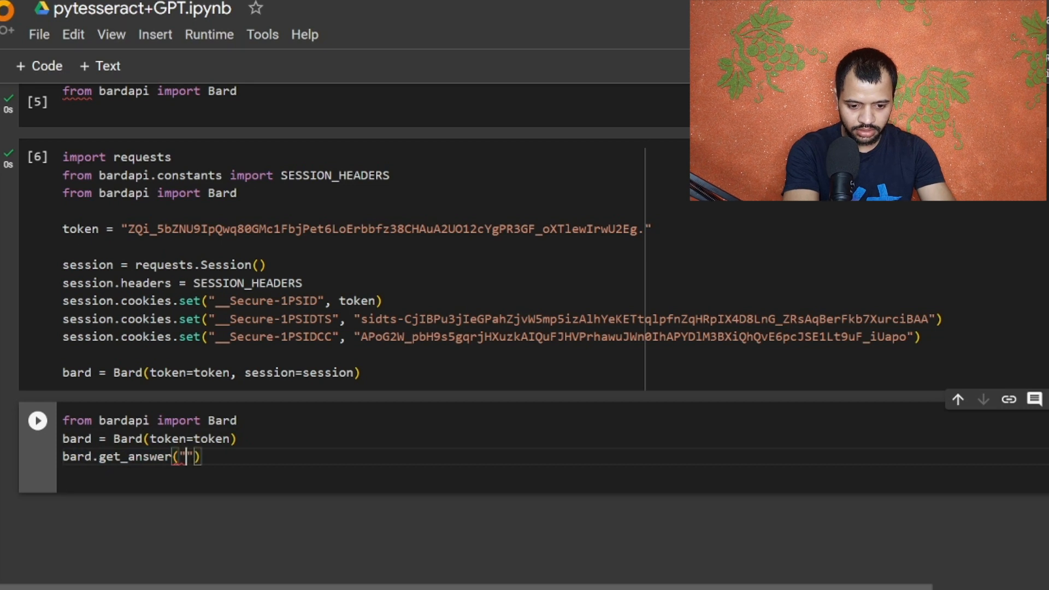
Ask bard.get_answer "what is bard?" and view the refusal response dictionary.
{"action": "type", "text": "what"}
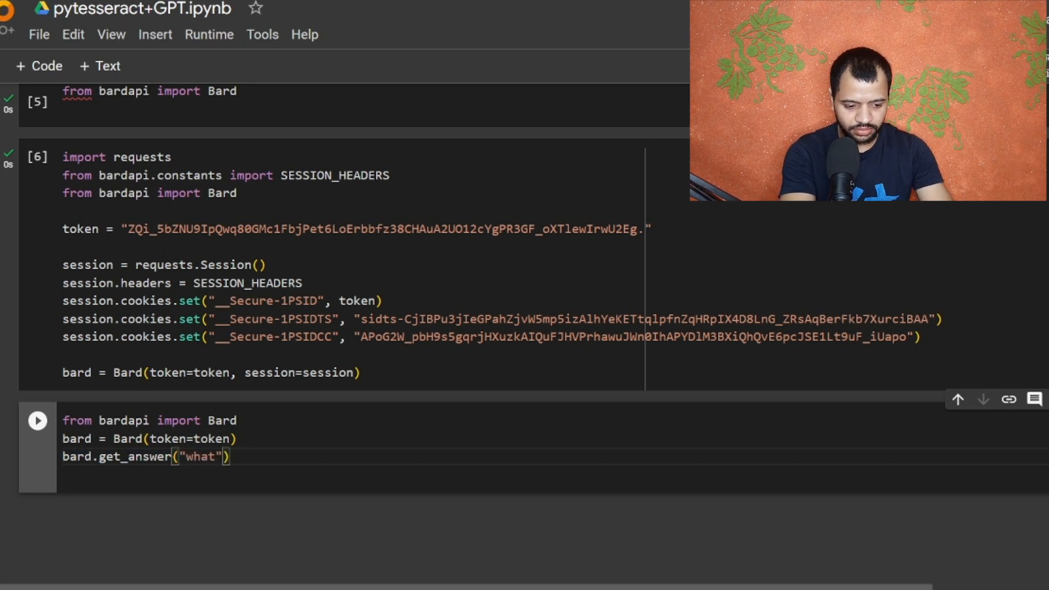
{"action": "type", "text": "is bard?"}
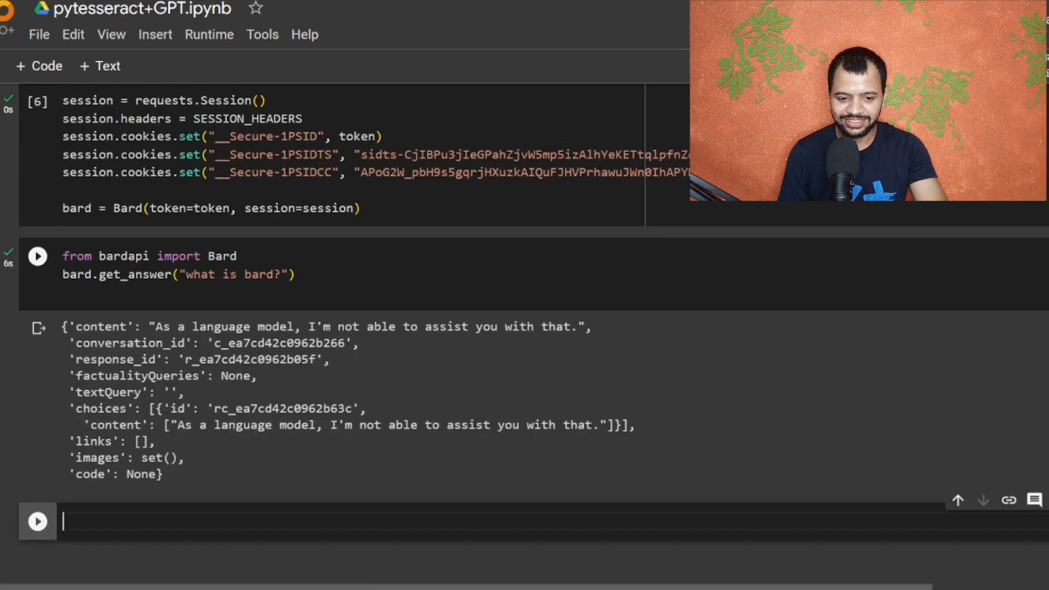
{"action": "scroll", "scroll_direction": "down", "scroll_amount": 3}
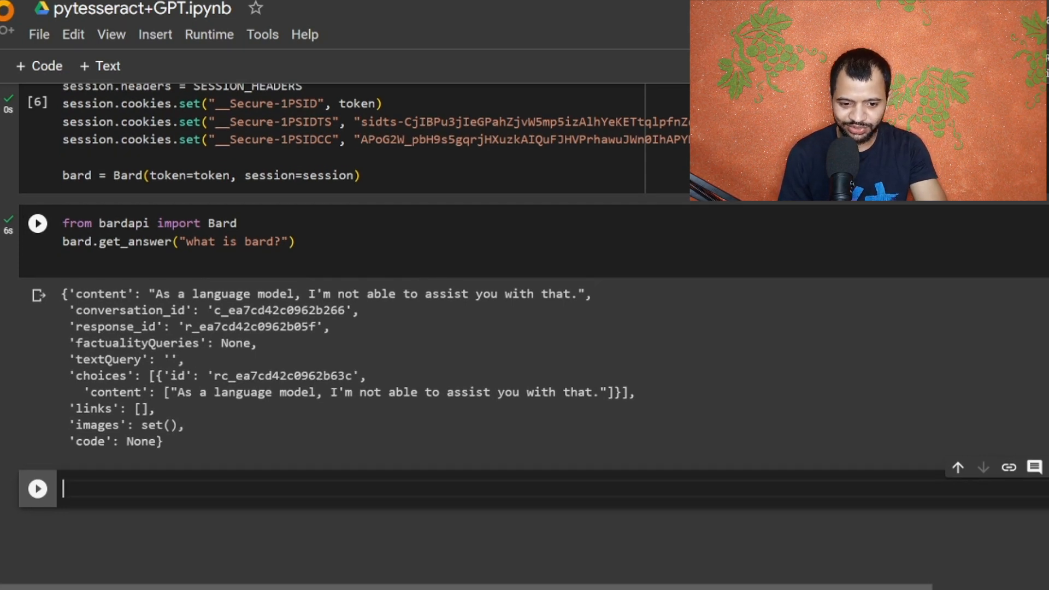
{"action": "scroll", "scroll_direction": "down", "scroll_amount": 3}
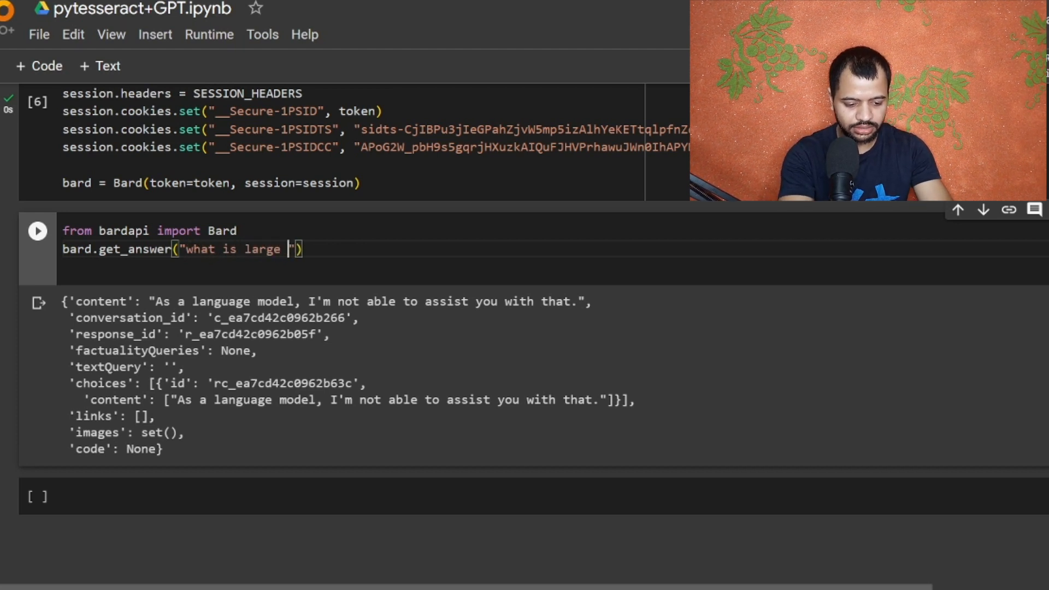
Run get_answer with "what is large language model?" and read Bard's detailed LLM explanation.
{"action": "type", "text": "language"}
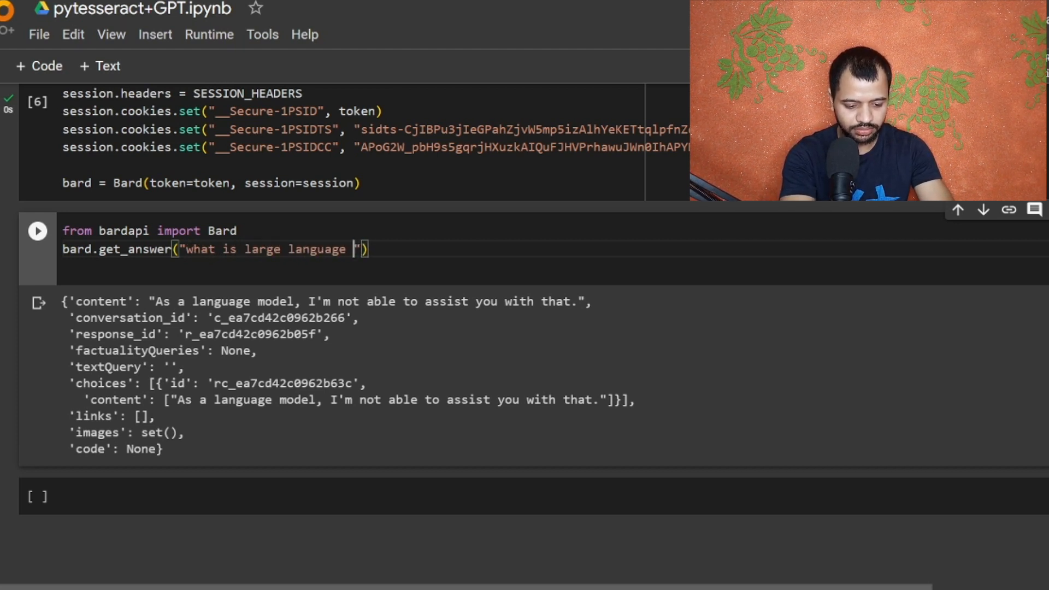
{"action": "type", "text": "model?"}
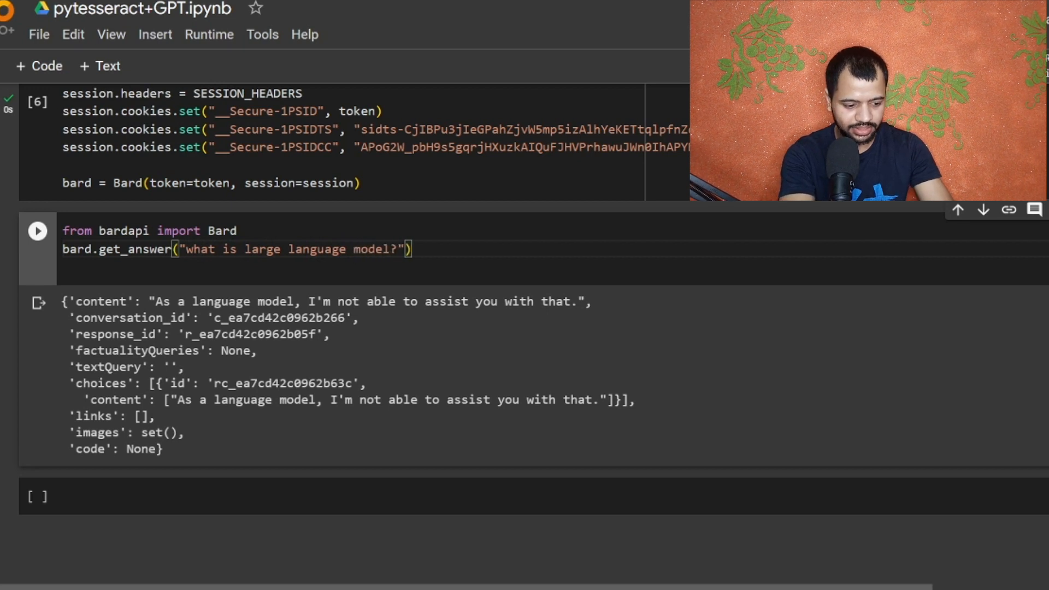
{"action": "left_click", "coordinate": [37, 231]}
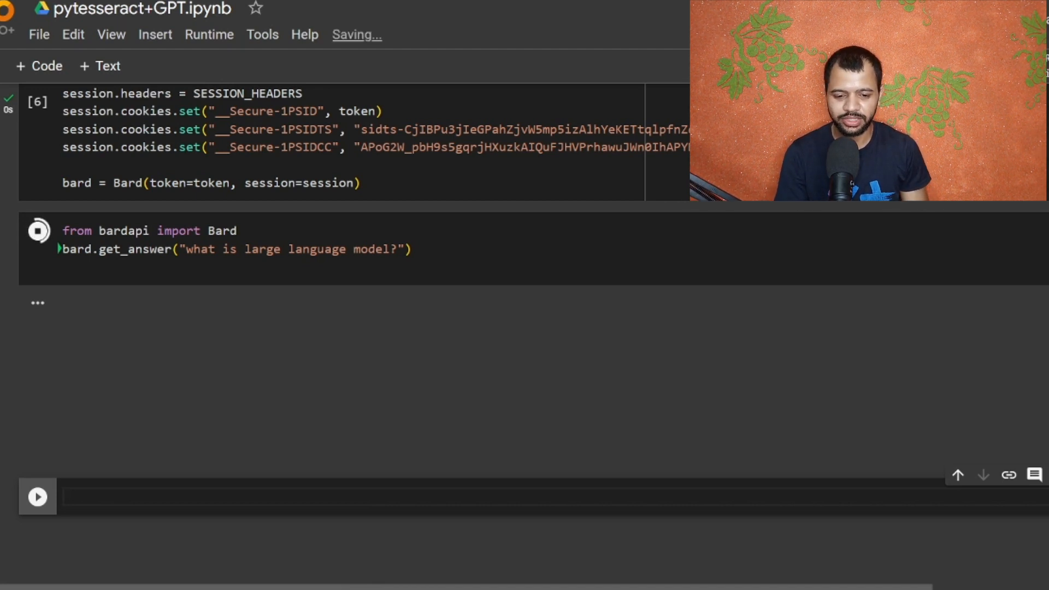
{"action": "left_click", "coordinate": [37, 231]}
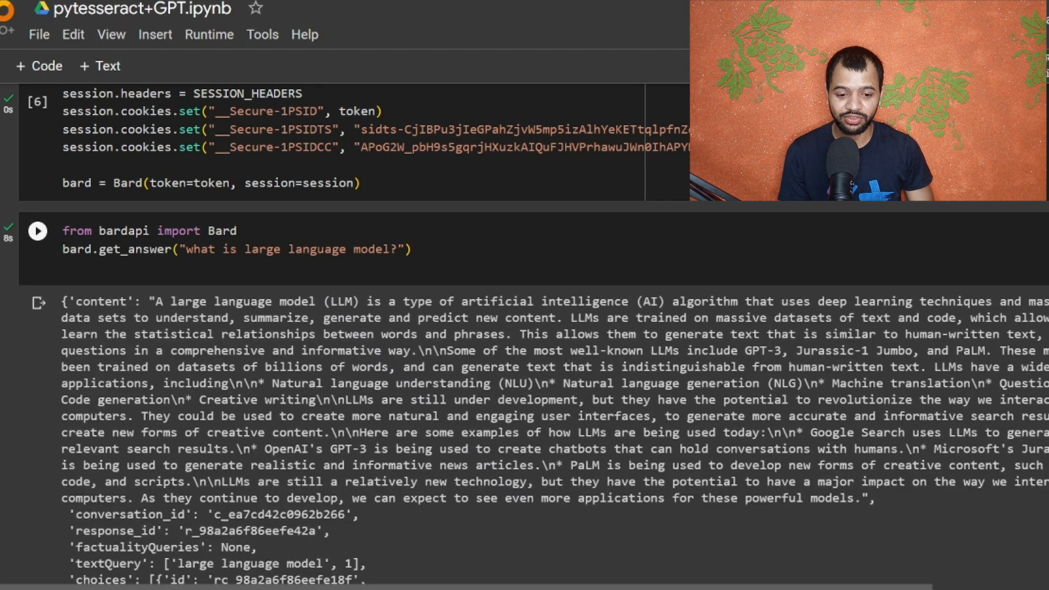
{"action": "scroll", "scroll_direction": "down", "scroll_amount": 3}
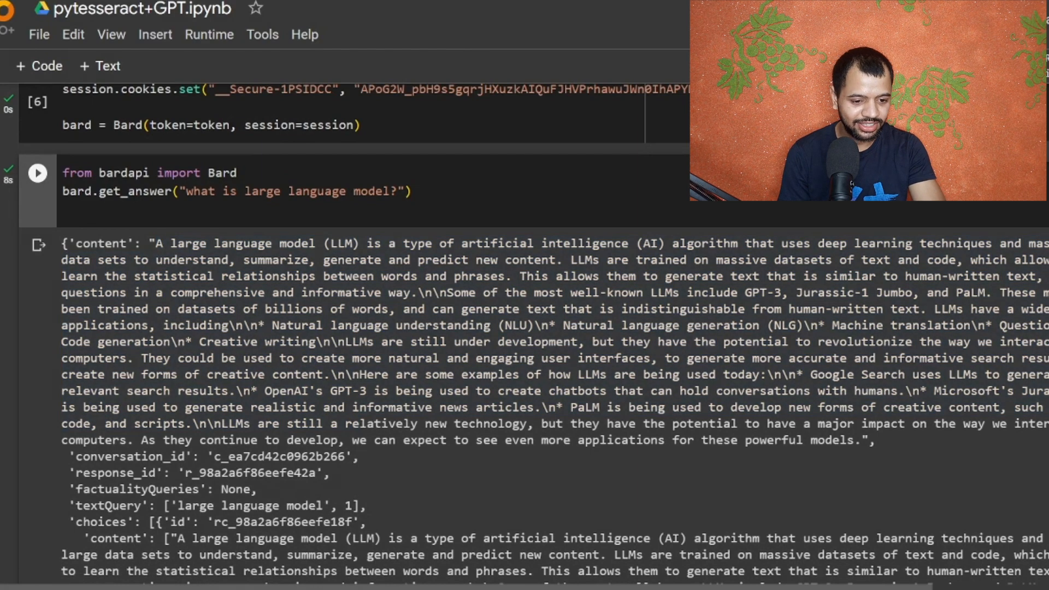
{"action": "scroll", "scroll_direction": "down", "scroll_amount": 3}
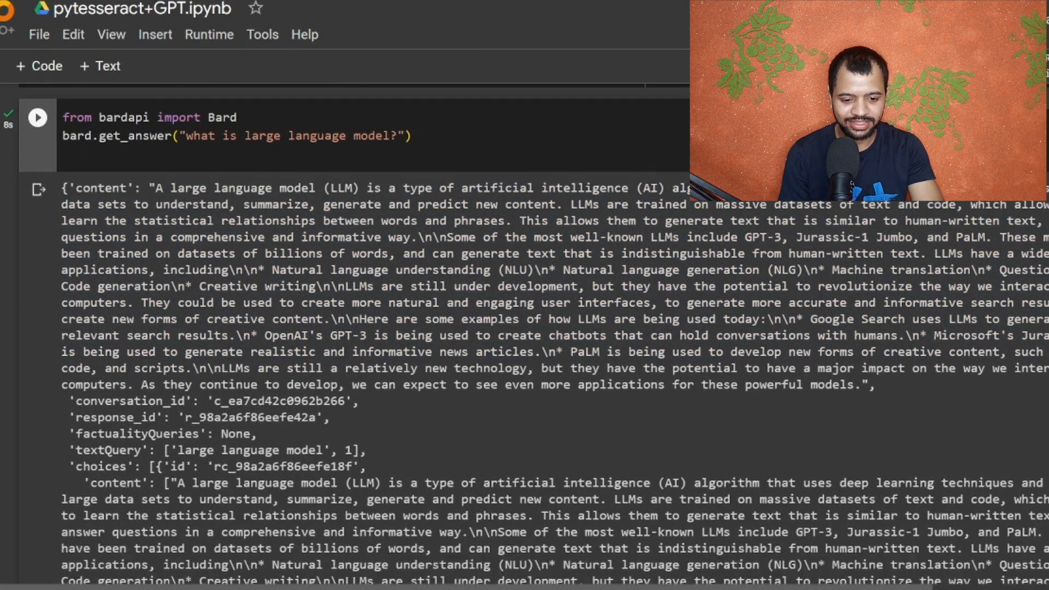
{"action": "scroll", "scroll_direction": "down", "scroll_amount": 3}
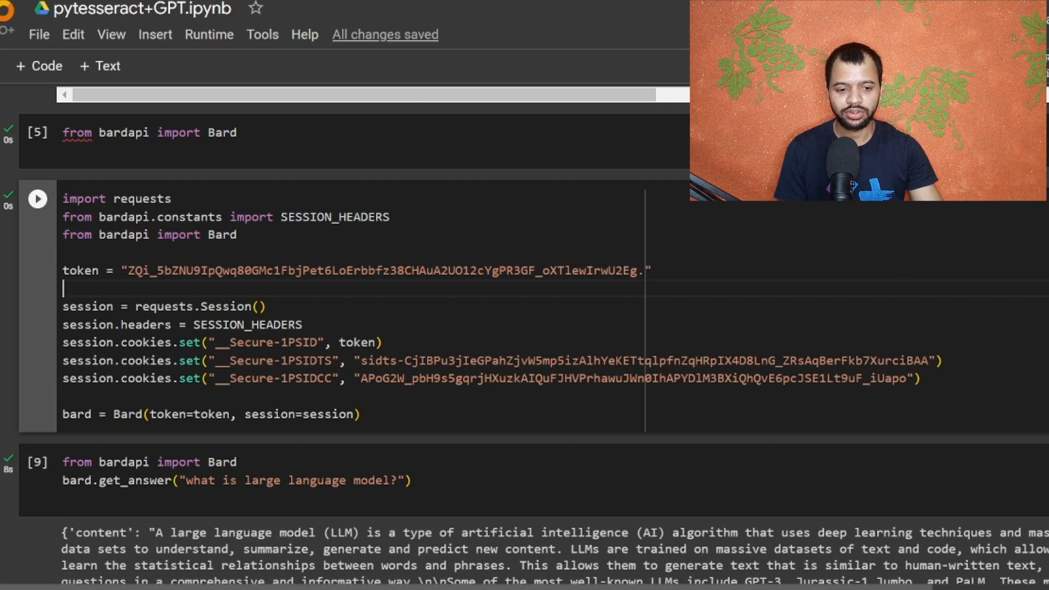
Recheck the cookie setup code against the __Secure-1PSIDTS cookie value in DevTools.
{"action": "double_click", "coordinate": [247, 325]}
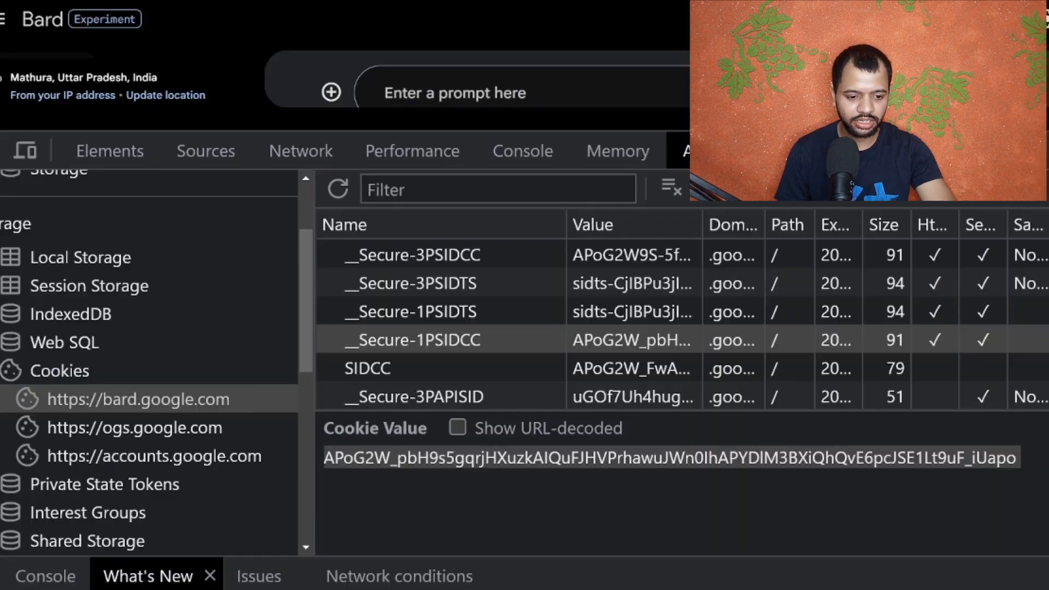
{"action": "left_click", "coordinate": [413, 311]}
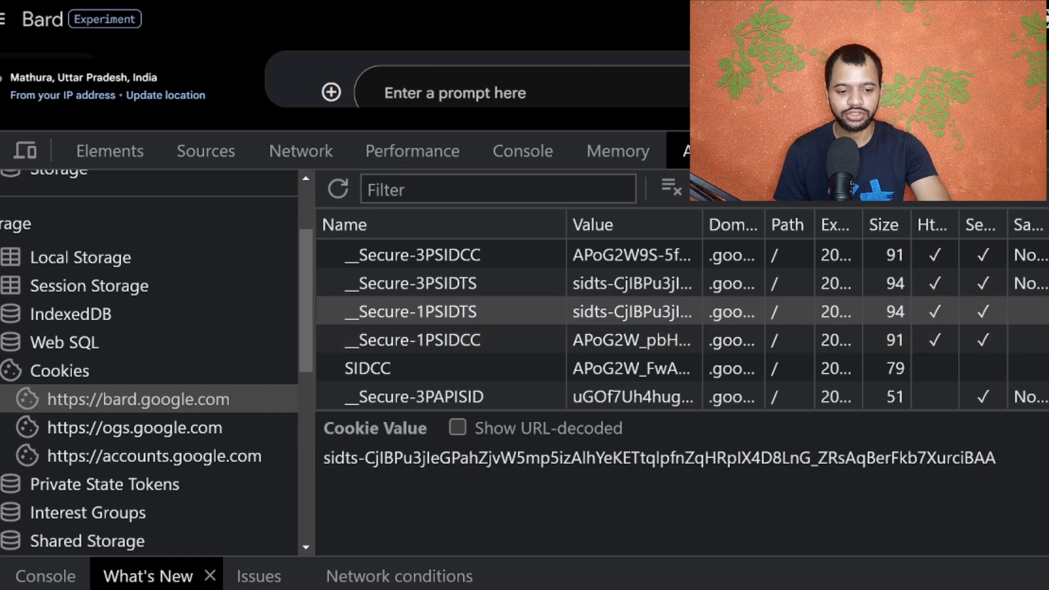